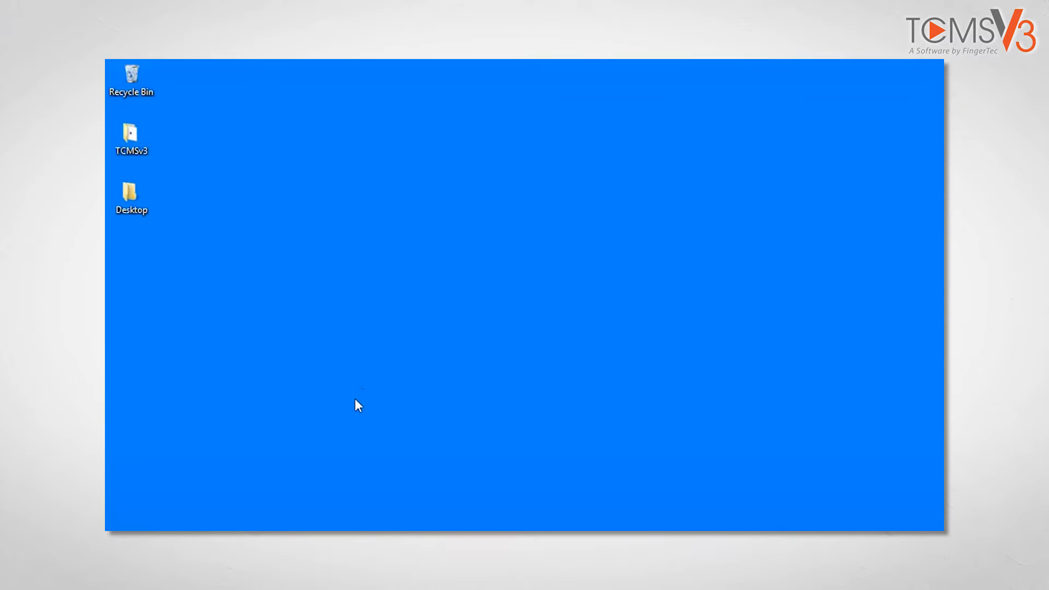
Step: Open the TCMSv3 folder from the desktop to reveal setup.exe and prerequisites
click(131, 138)
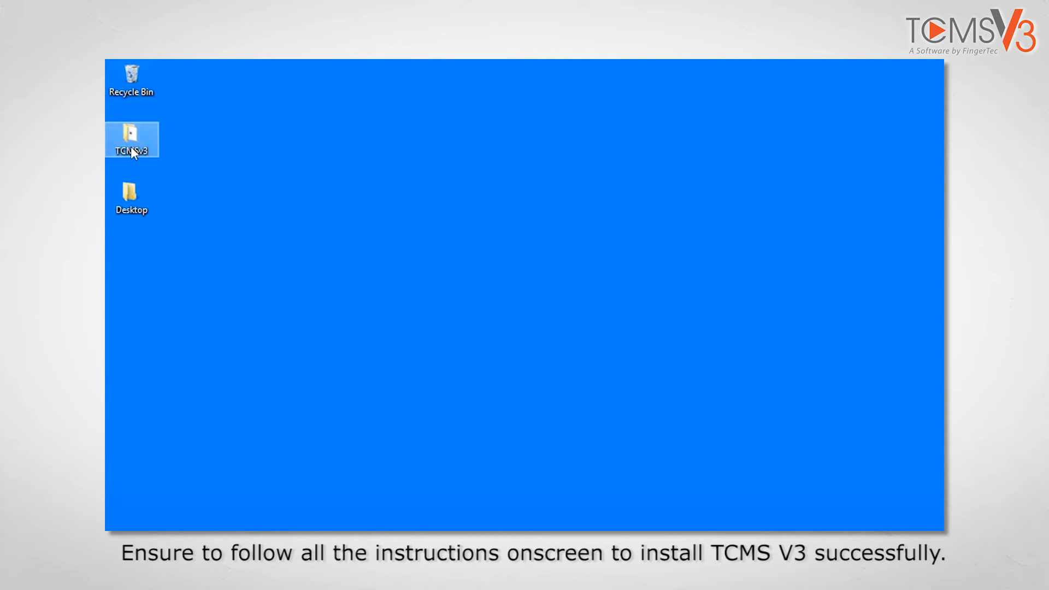
double_click(132, 138)
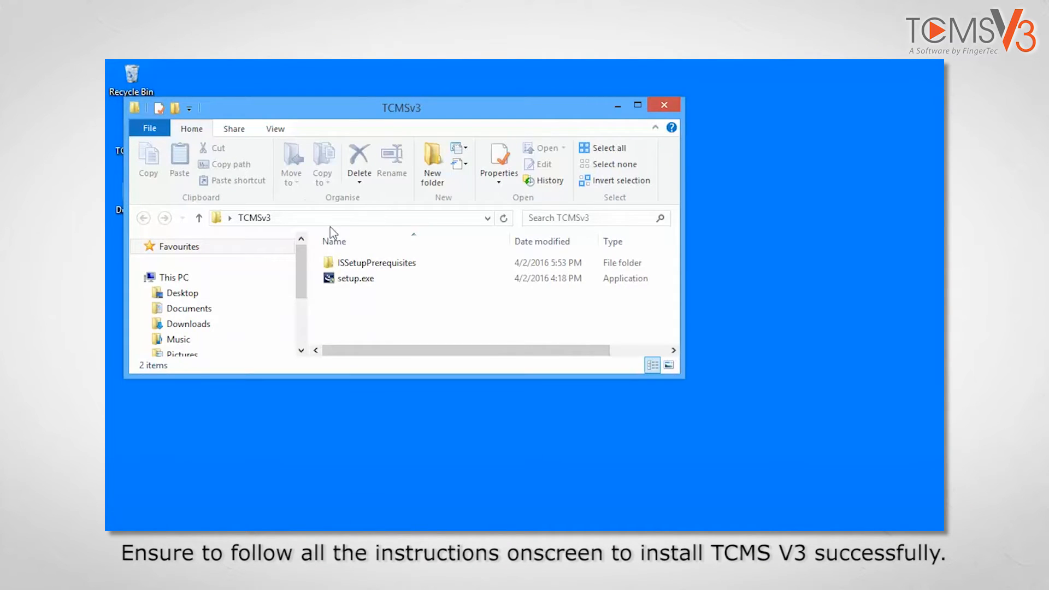
Step: Run setup.exe from the TCMSv3 folder to start the InstallShield Wizard
click(355, 278)
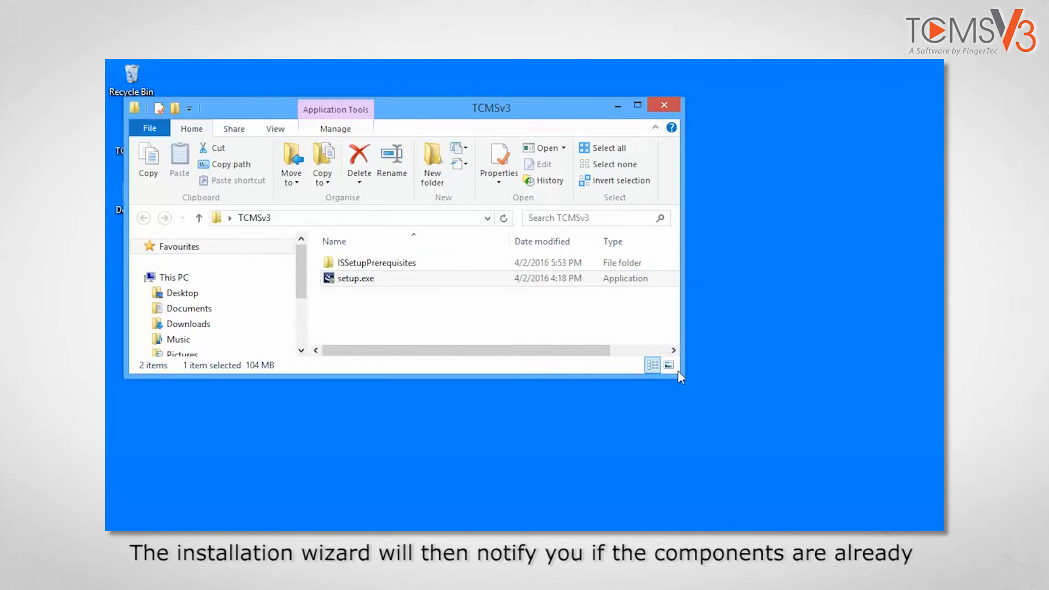
double_click(355, 278)
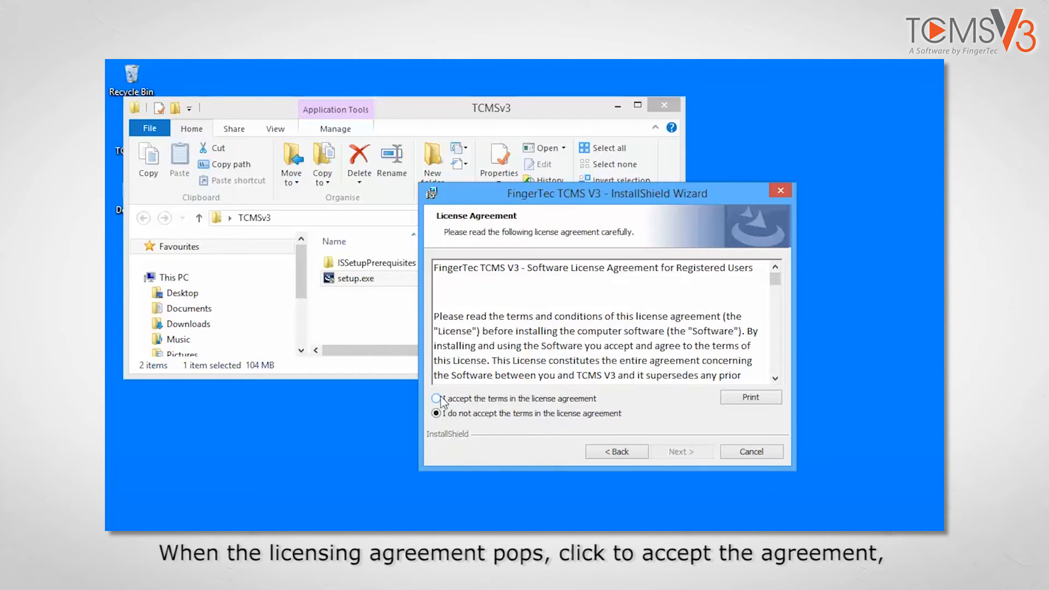
Step: Accept the TCMS V3 license terms and advance to the Setup Type page
click(436, 398)
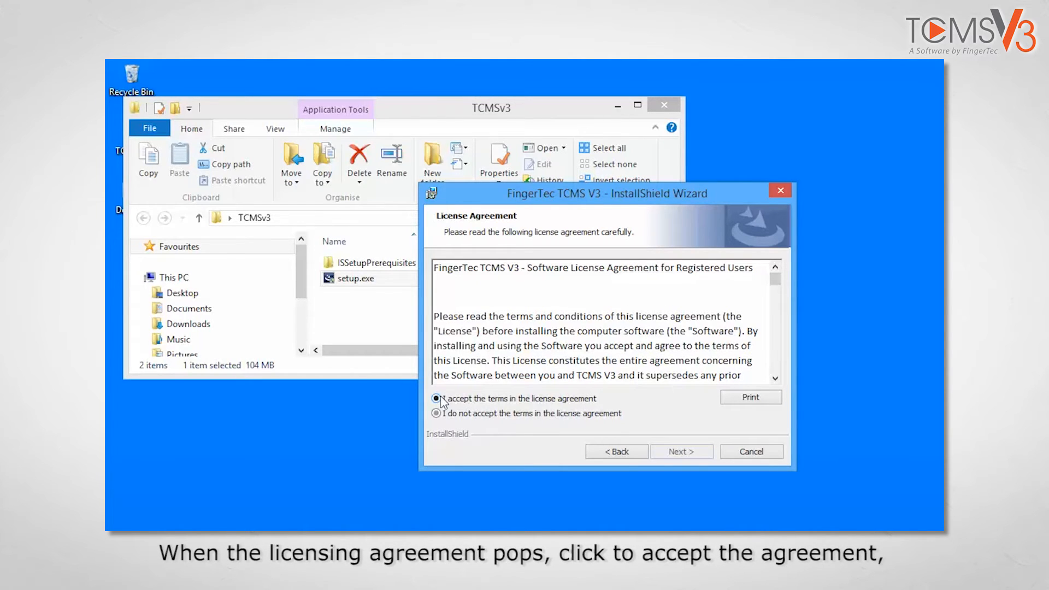
click(435, 399)
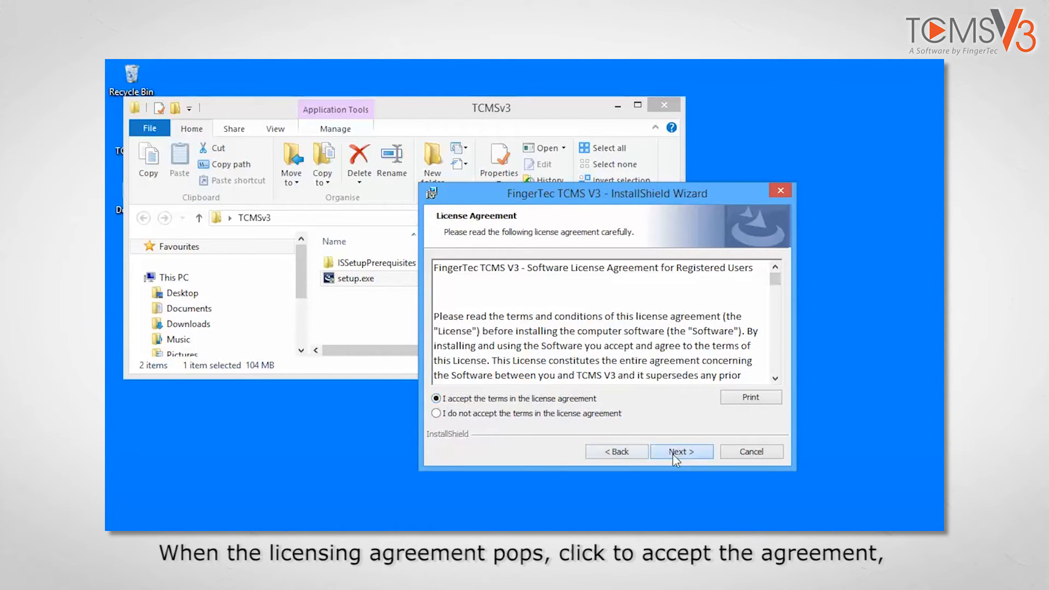
click(680, 451)
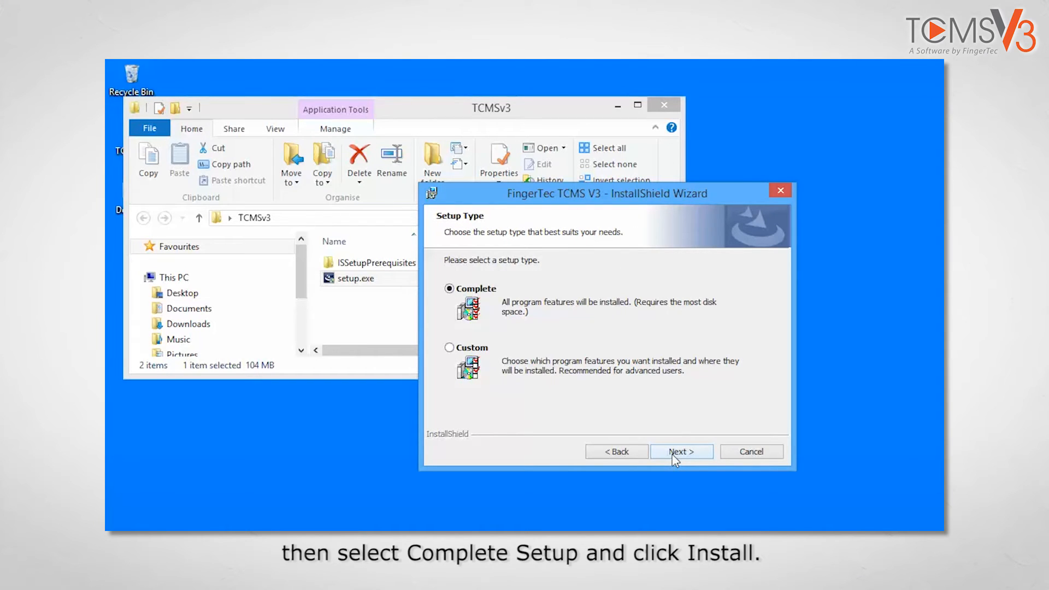
Step: Install TCMS V3 with the Complete setup type, acknowledge the reboot notice, and finish
click(680, 451)
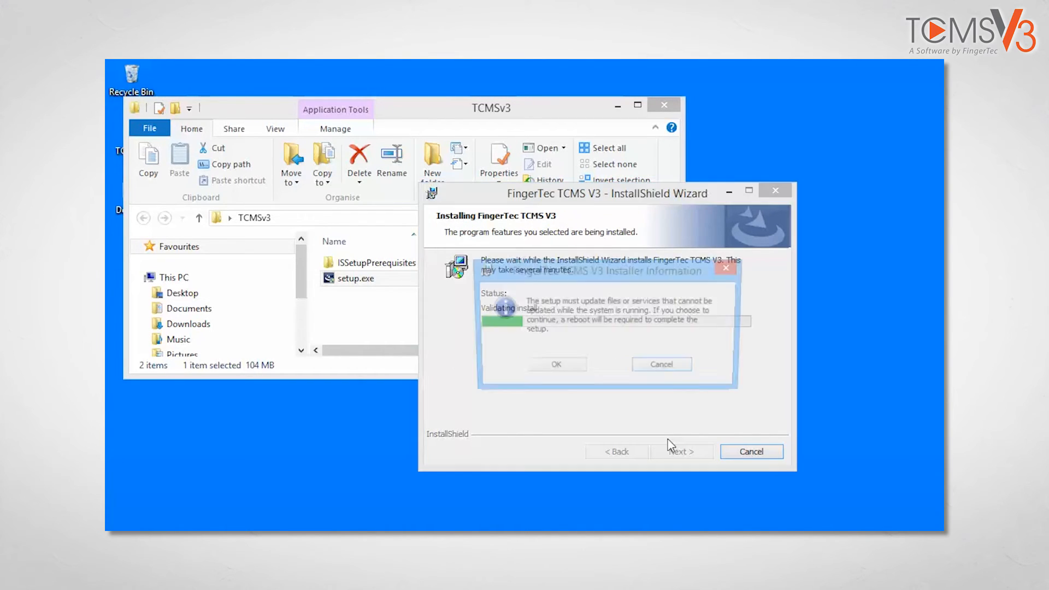
click(555, 364)
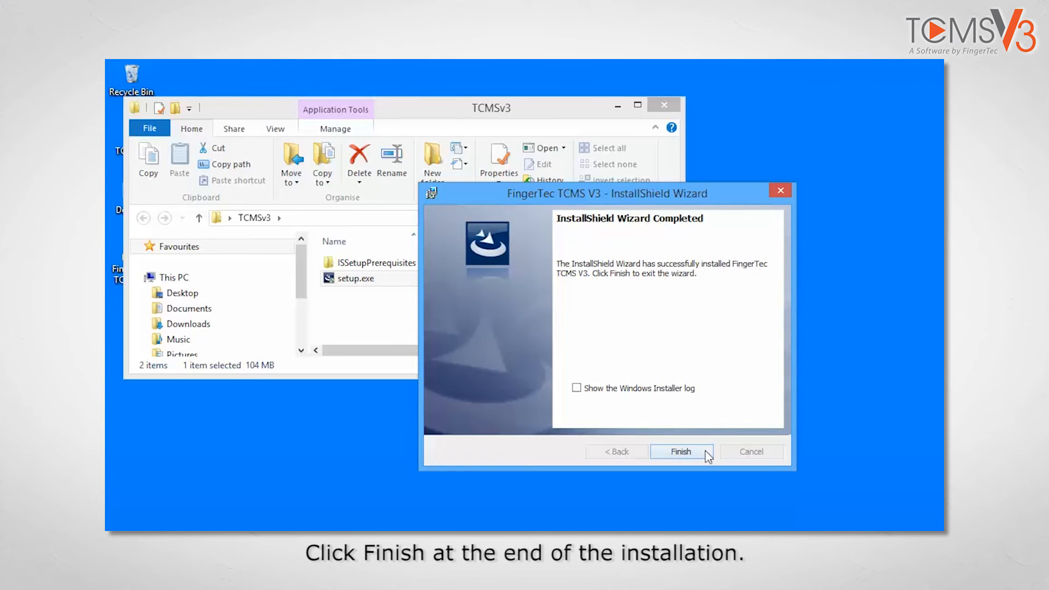
click(681, 452)
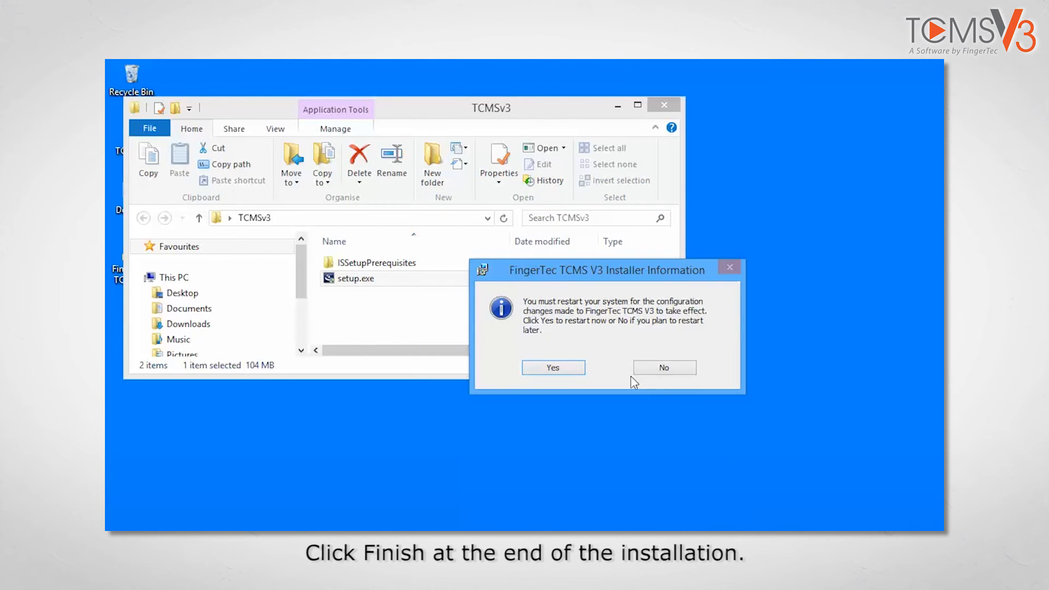